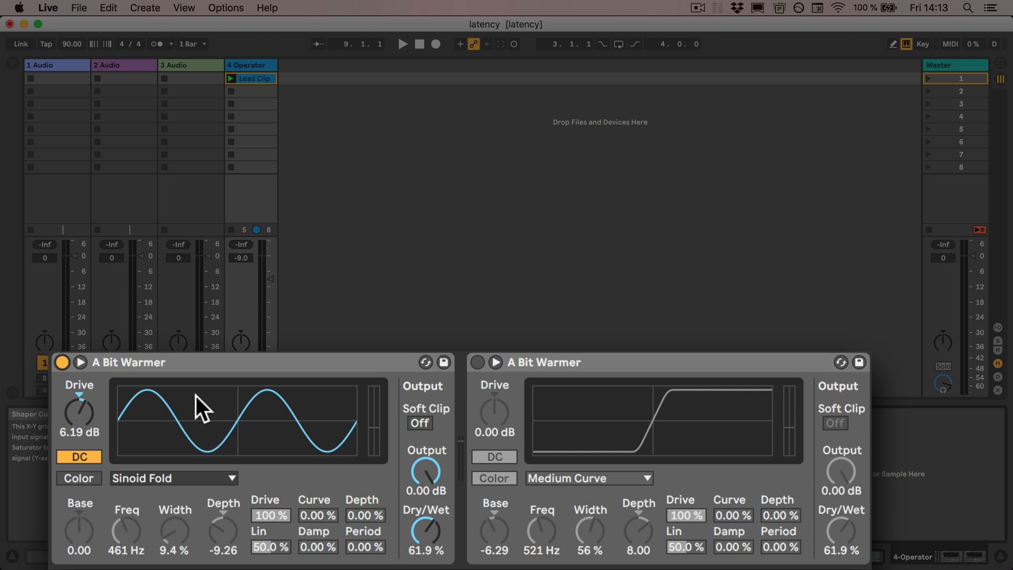
mouse_move(126, 377)
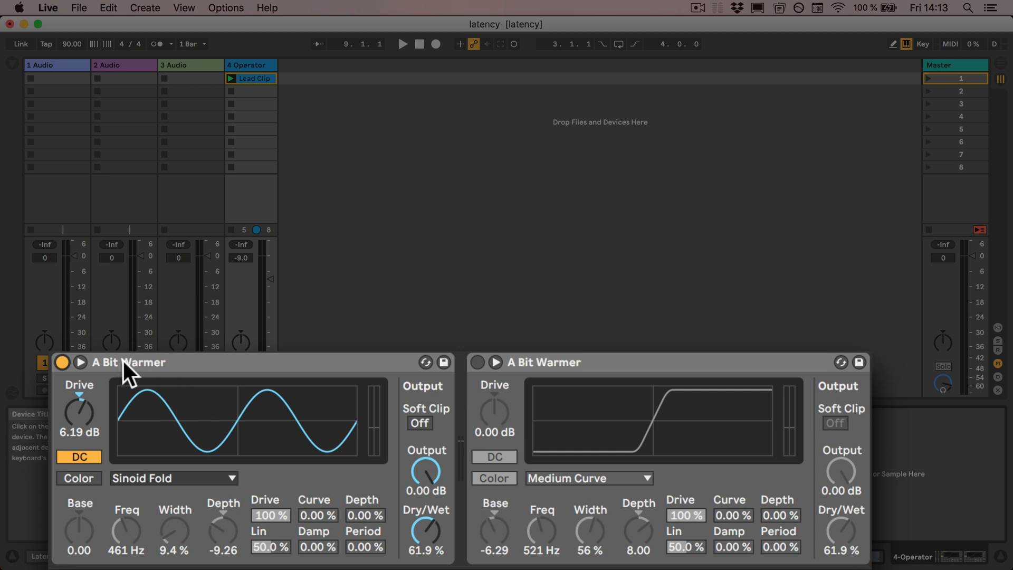
mouse_move(583, 385)
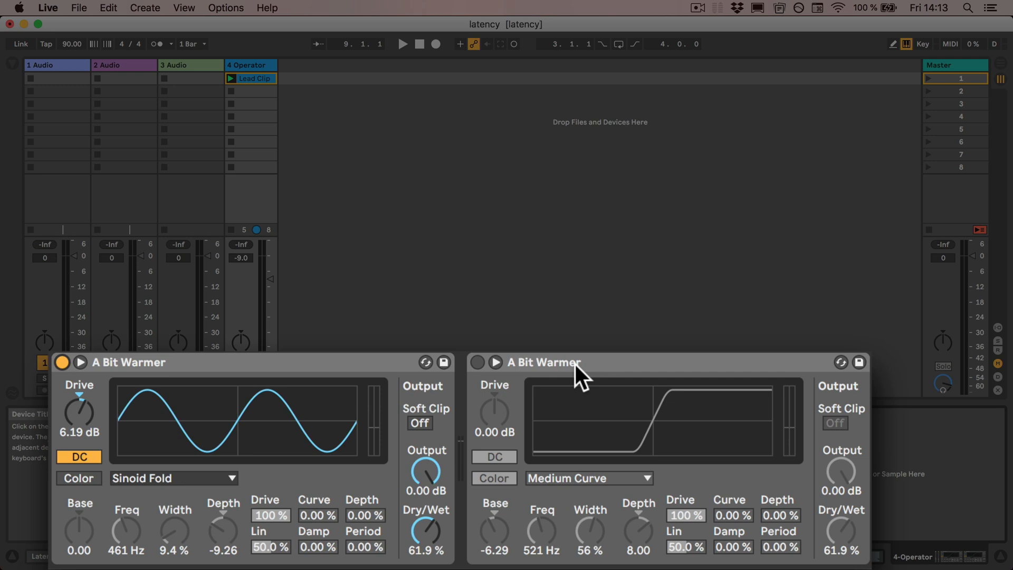
Step: Audition playback while toggling between the Medium Curve and Sinoid Fold saturators, then enter Key Map mode
left_click(401, 43)
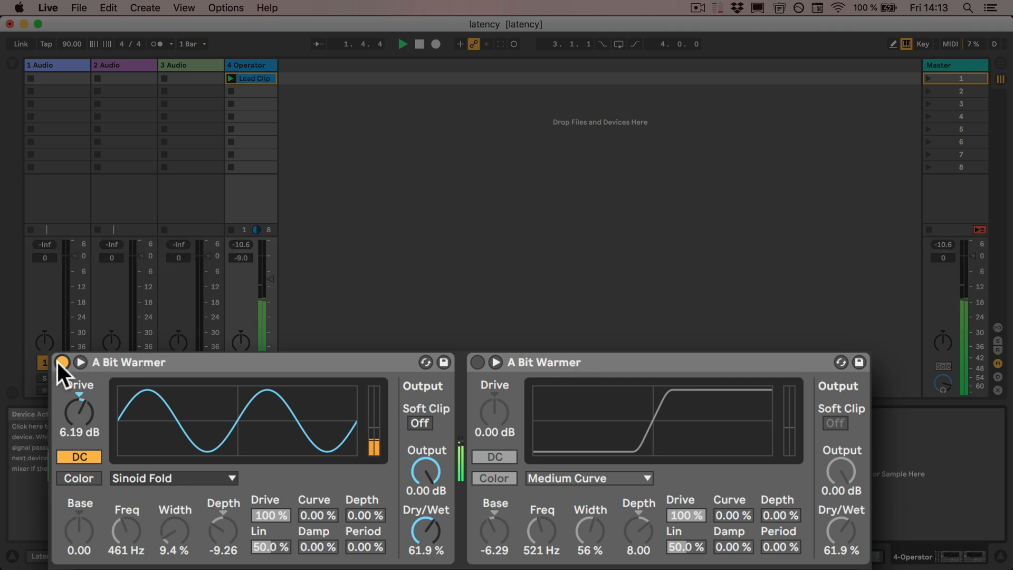
left_click(477, 363)
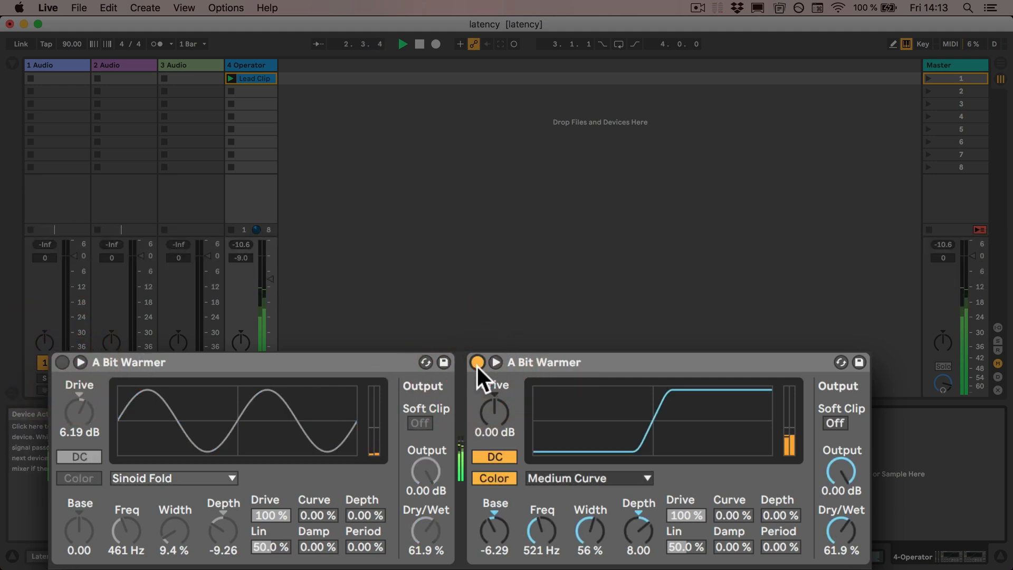
left_click(477, 363)
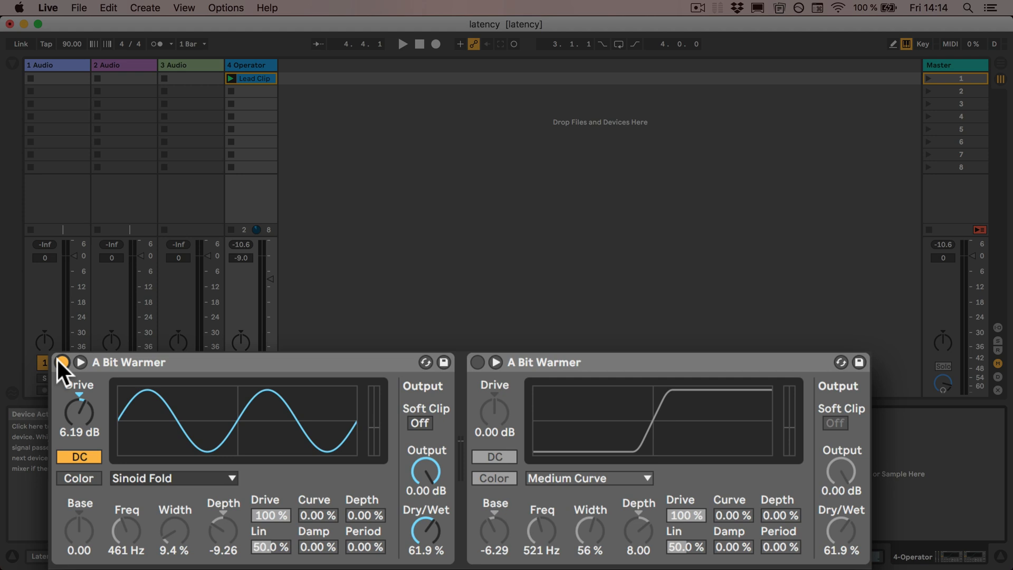
key("cmd+k")
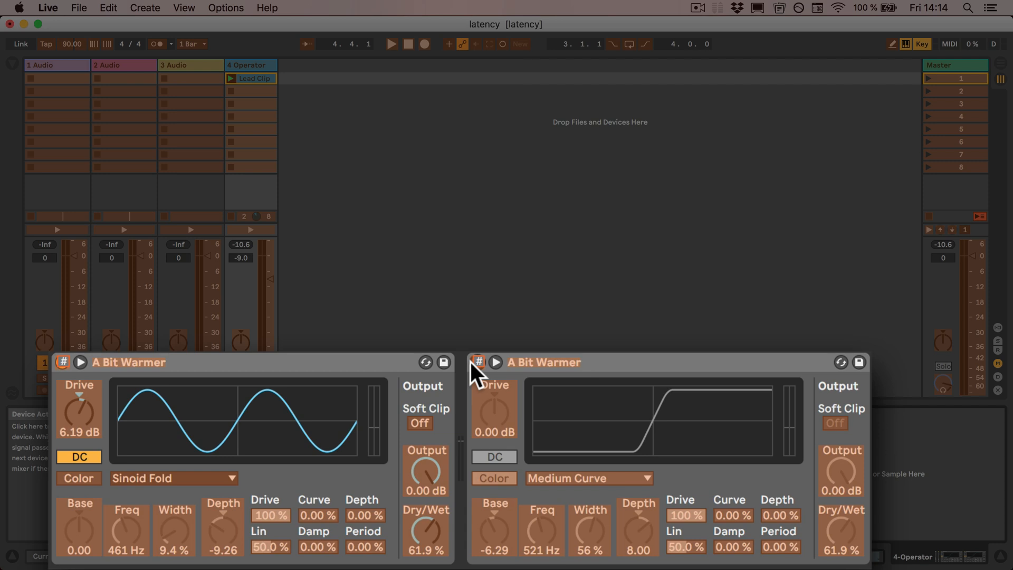
Step: Leave Key Map mode, keeping the Sinoid Fold Warmer active and the Medium Curve one bypassed
key("cmd")
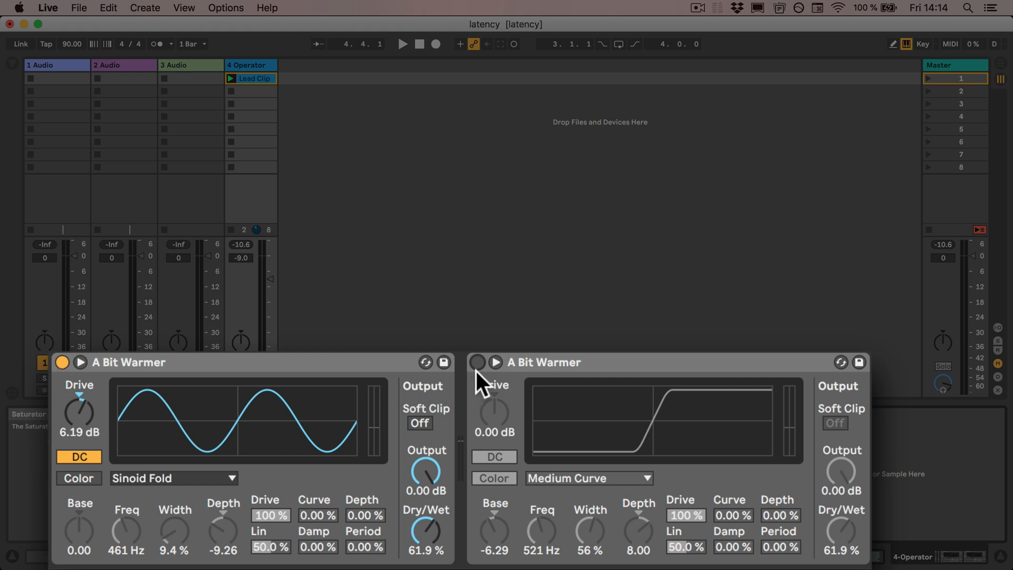
Step: Start playback and swap so the Medium Curve Warmer is active and the Sinoid Fold one bypassed
left_click(403, 44)
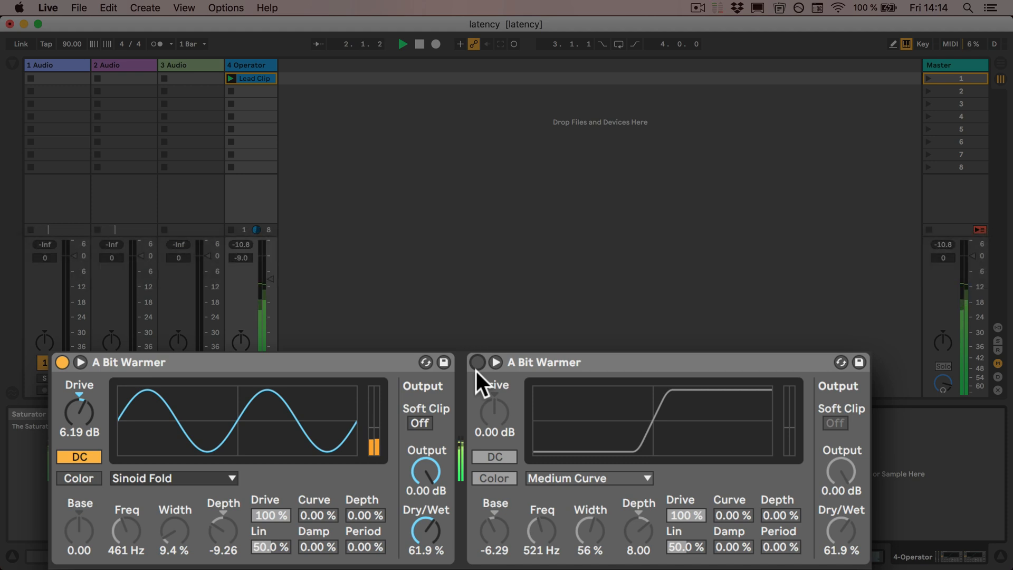
left_click(477, 362)
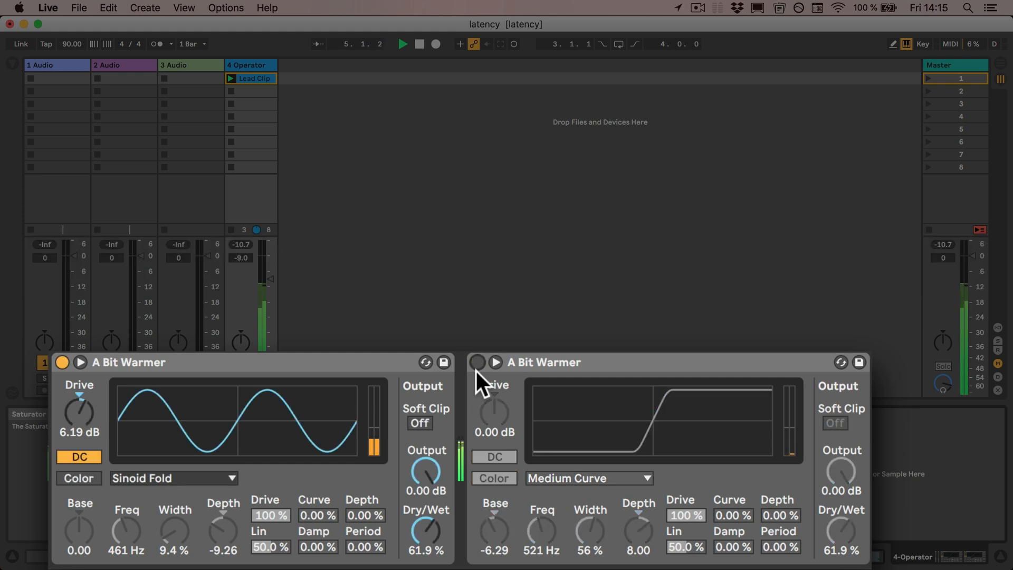
left_click(477, 363)
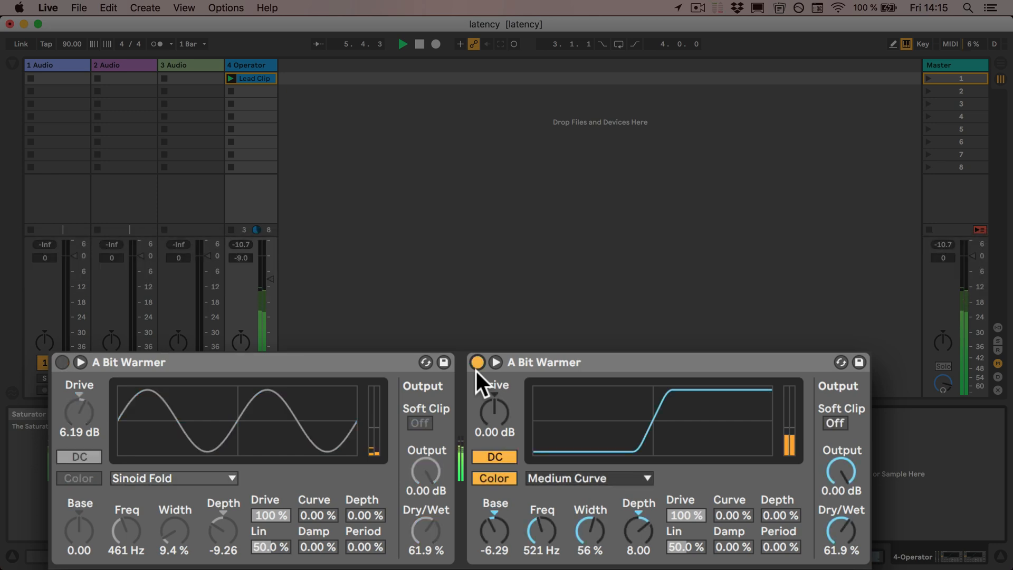